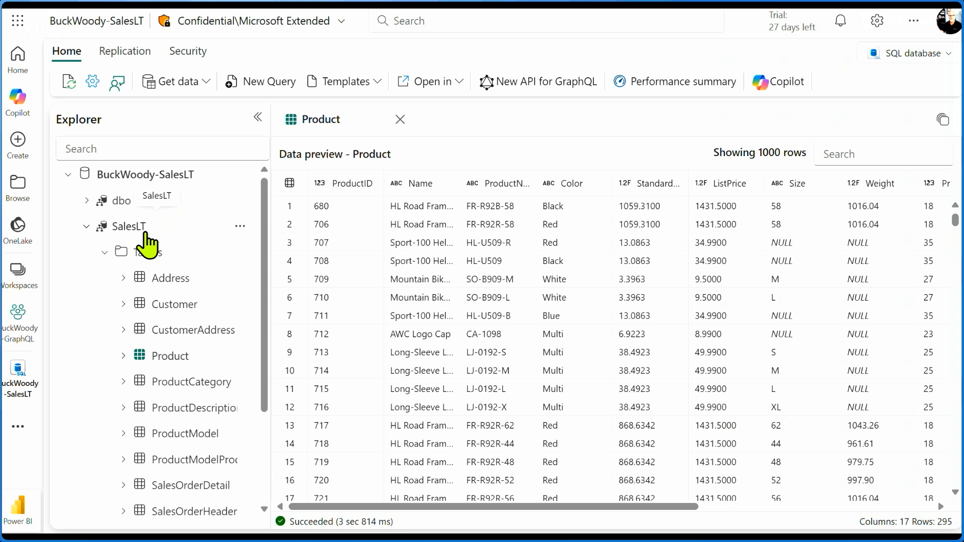
mouse_move(183, 376)
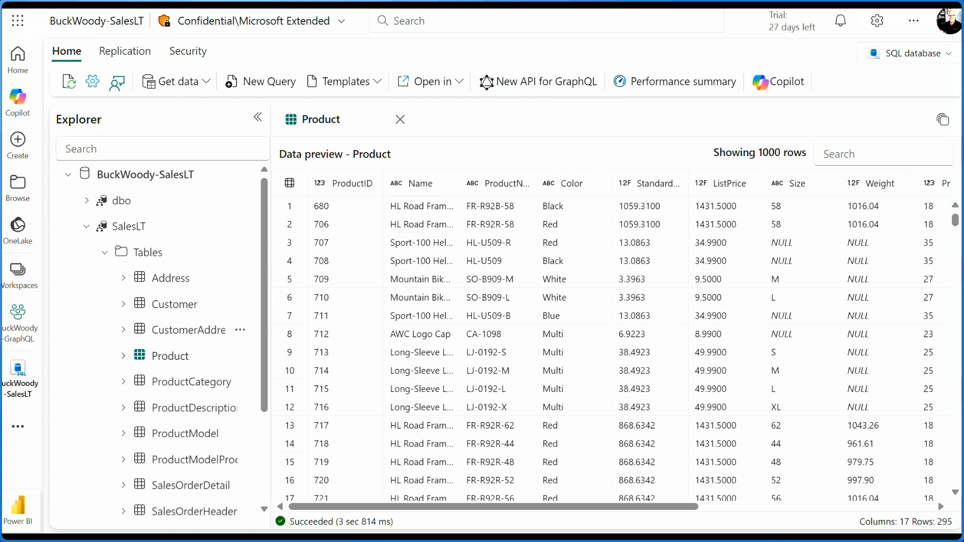
In BuckWoody_GQL, browse the SalesLT schema and expand Queries to list products, product_by_pk and more.
click(18, 332)
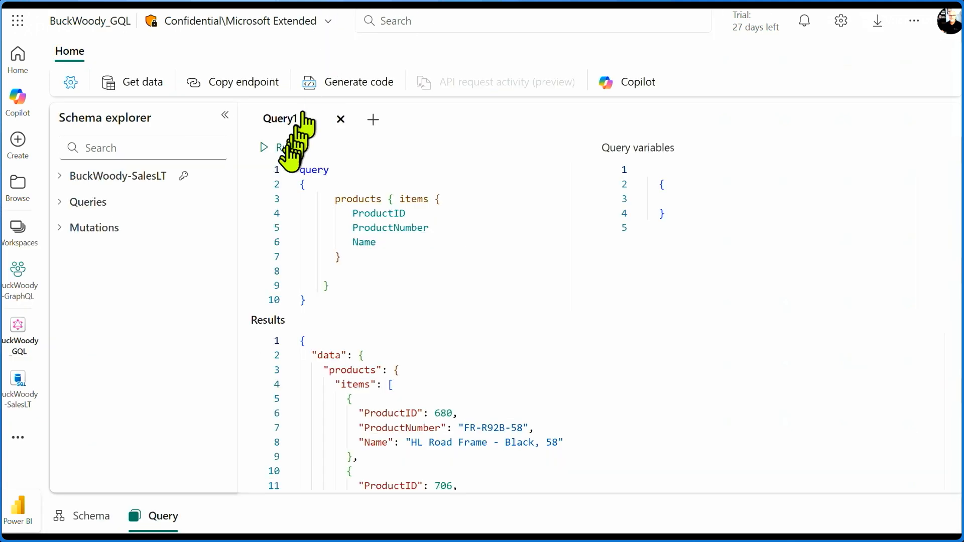
mouse_move(145, 157)
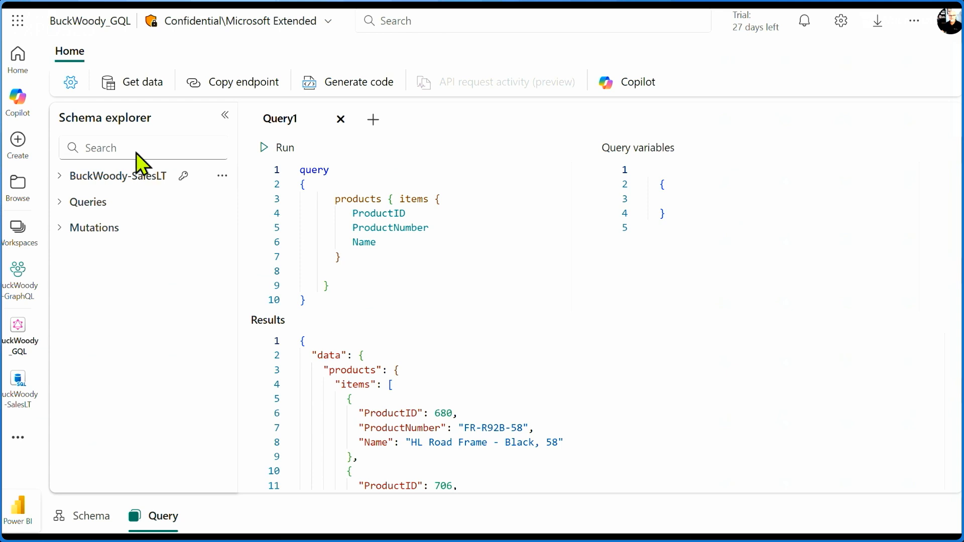
mouse_move(123, 110)
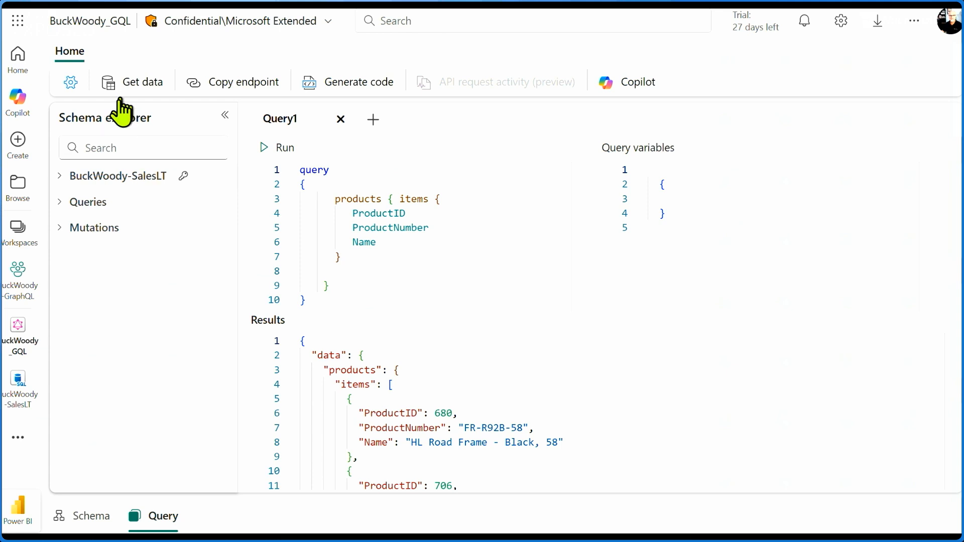
click(60, 175)
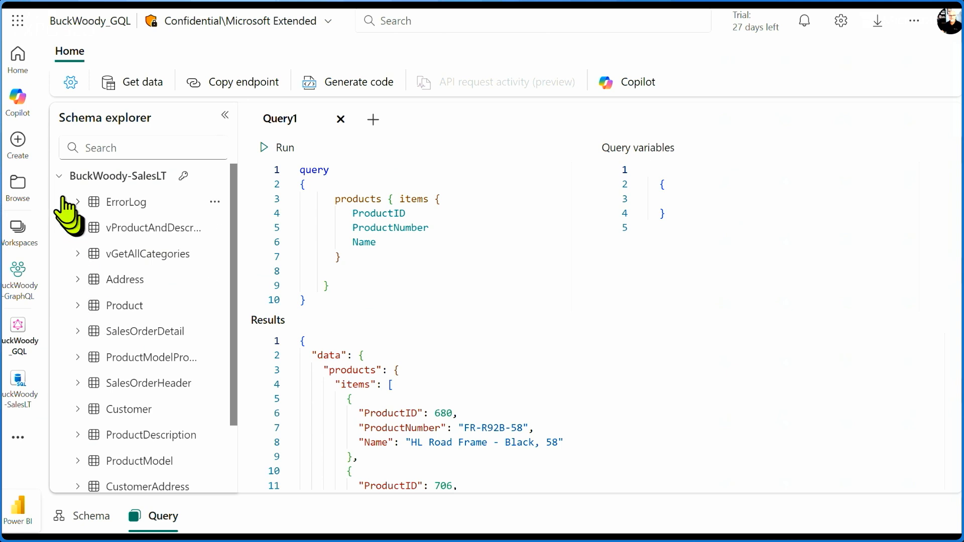
click(59, 175)
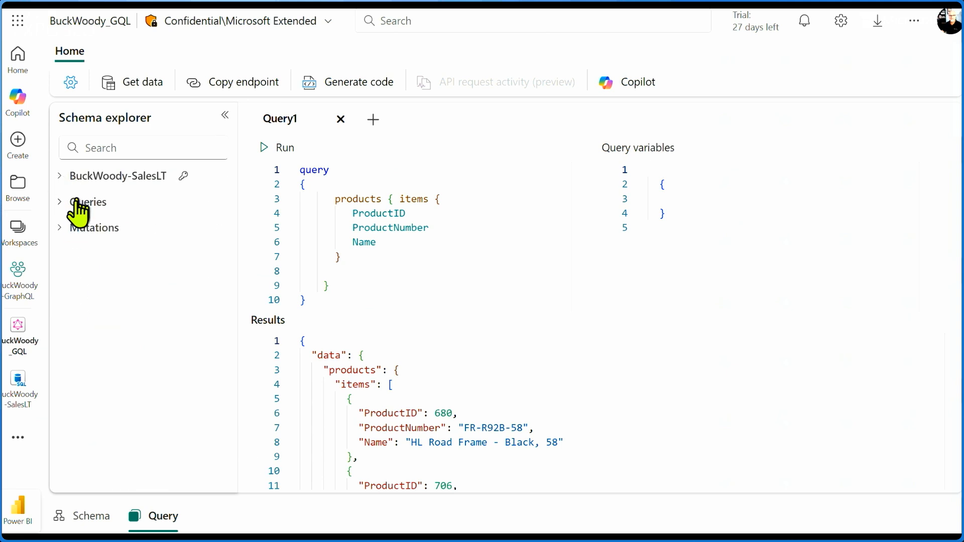
click(90, 202)
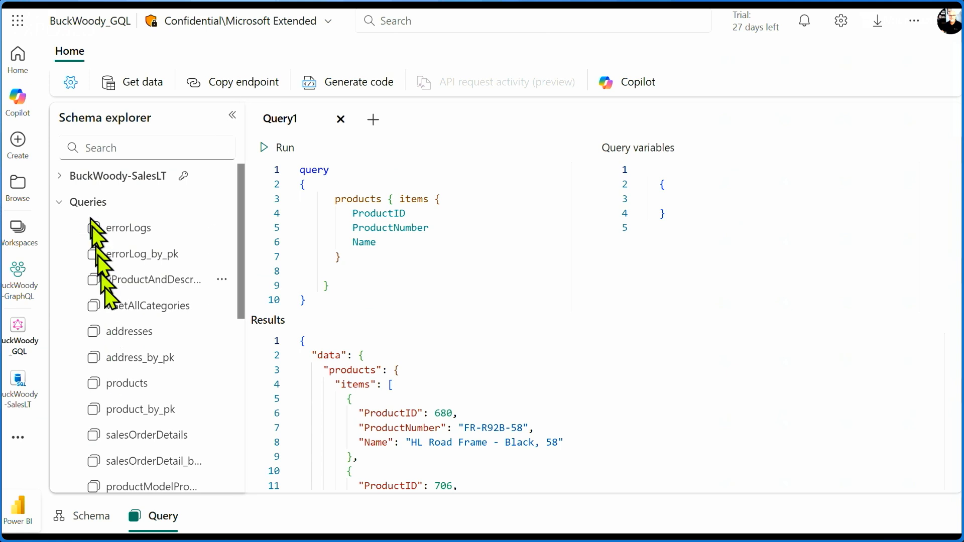
mouse_move(147, 381)
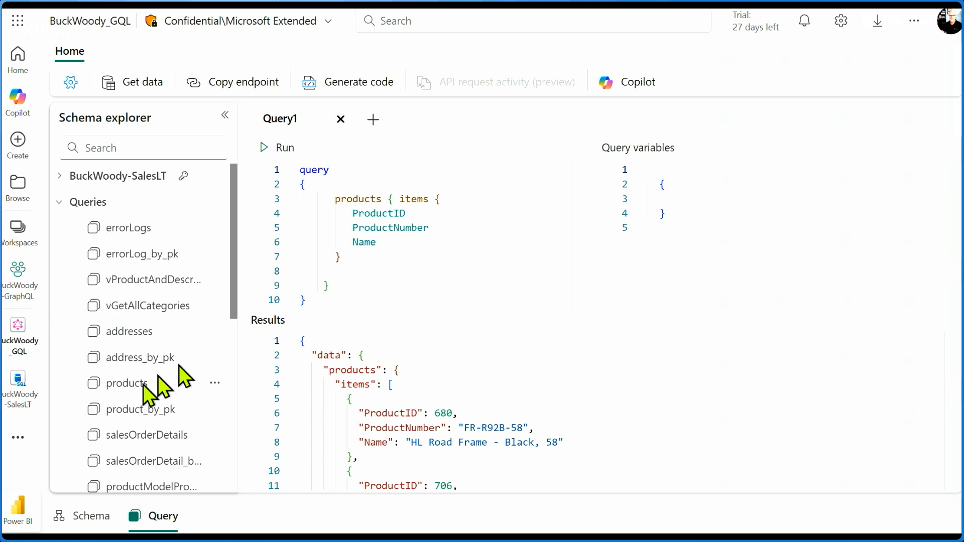
mouse_move(307, 216)
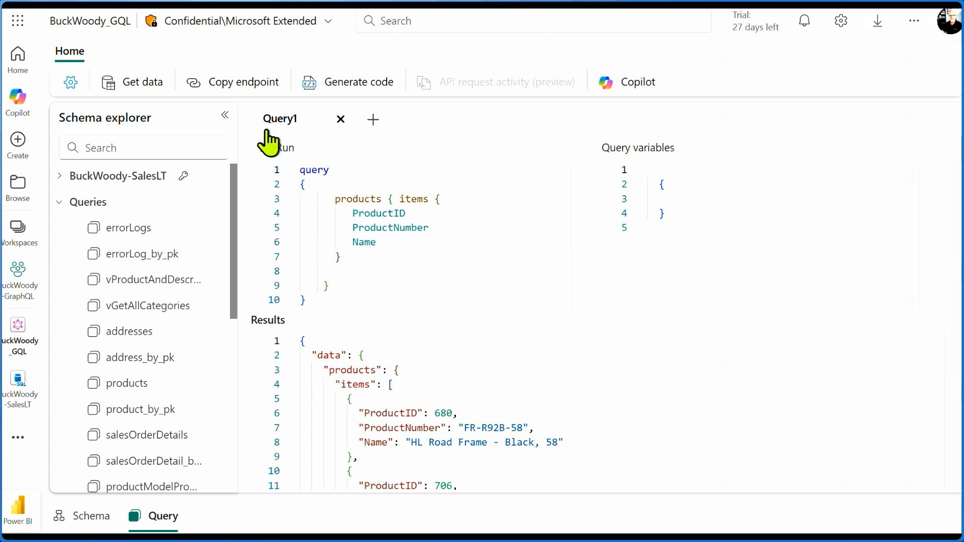
Rerun the products query returning IDs, numbers and names as JSON, and generate client code.
click(277, 147)
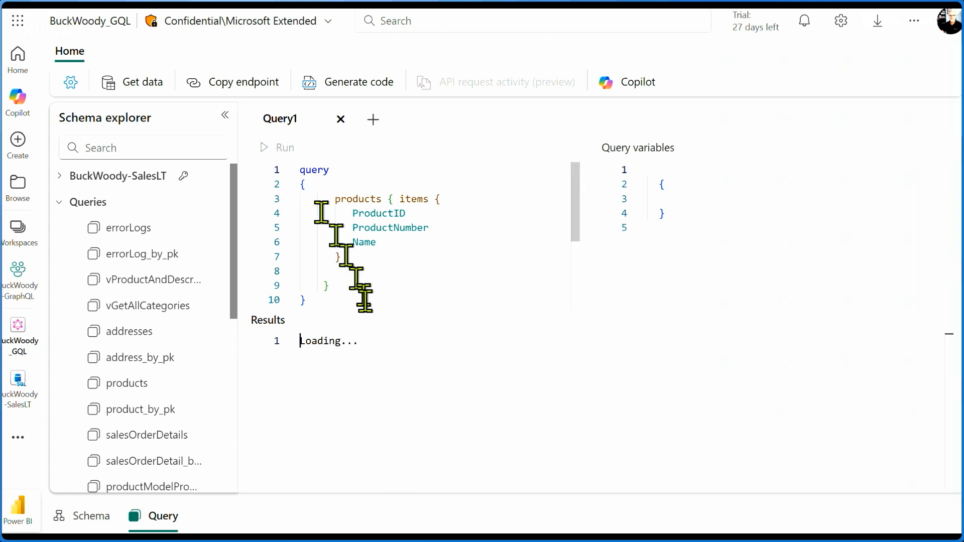
click(264, 147)
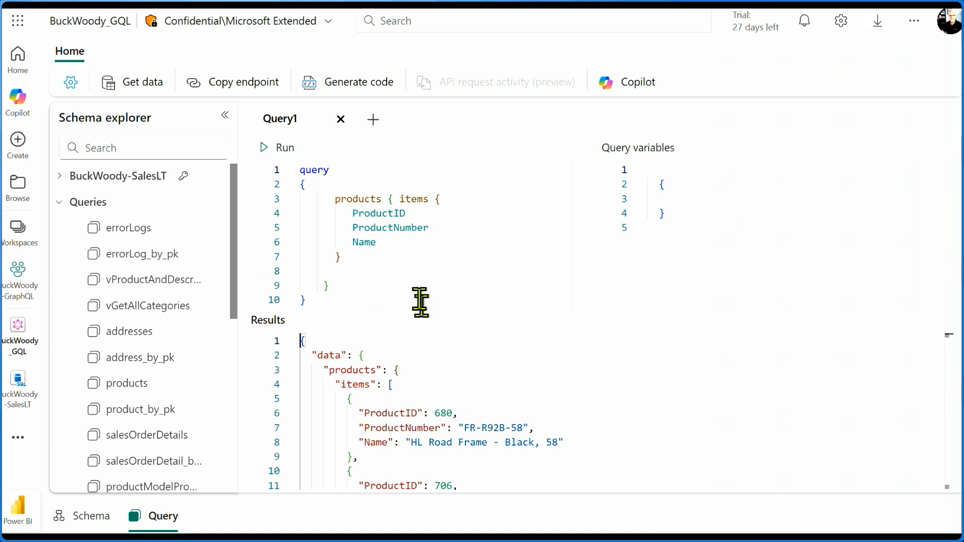
click(360, 81)
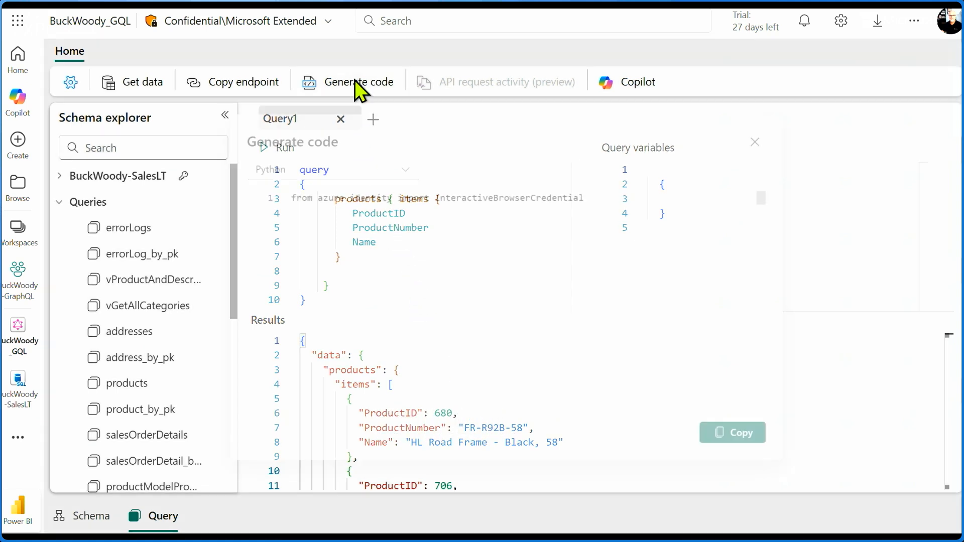
Read the generated Python code, switch it to Node.js, then close the code dialog.
click(359, 81)
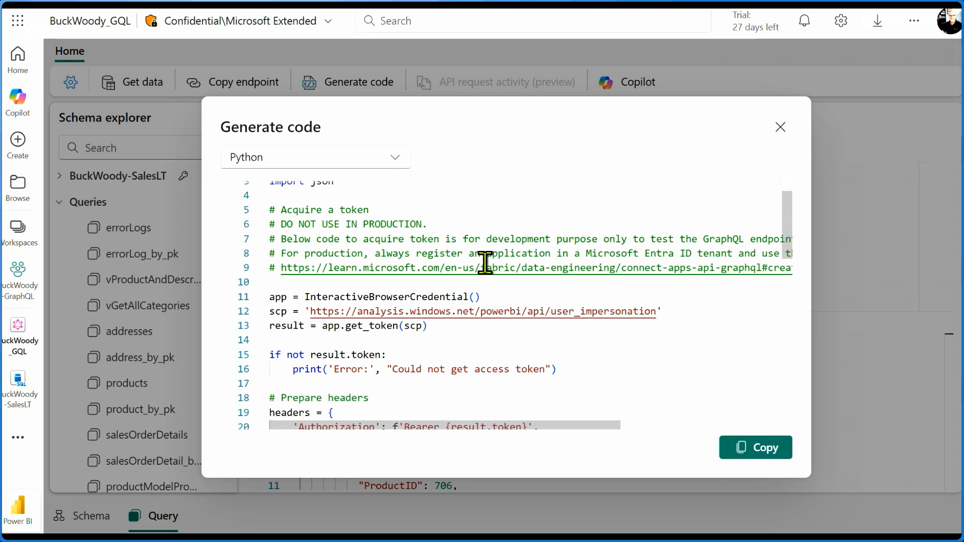
scroll(down, 3)
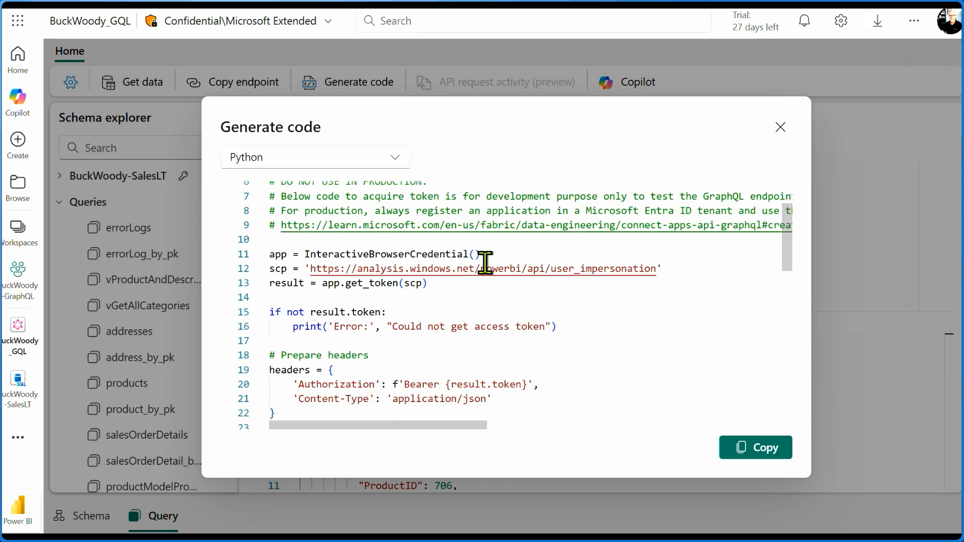
scroll(down, 3)
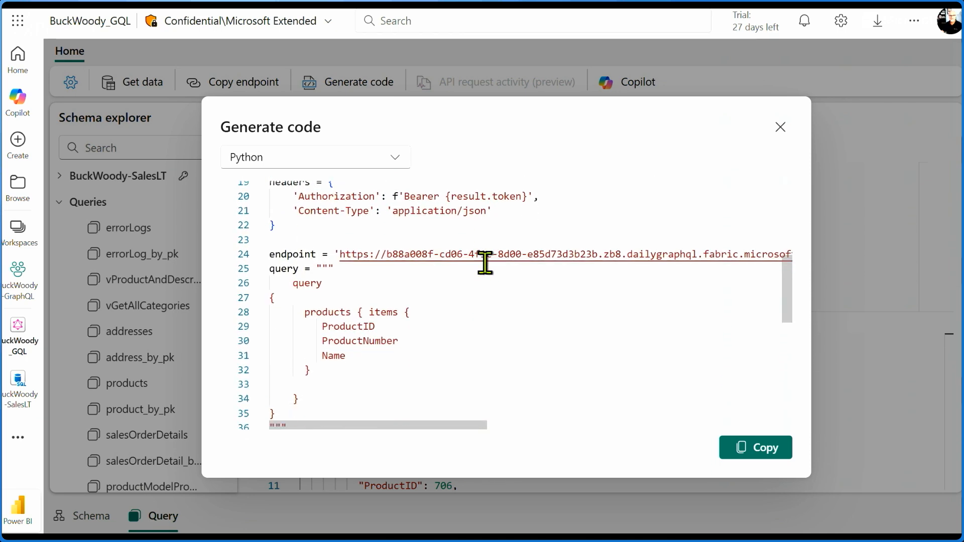
click(315, 157)
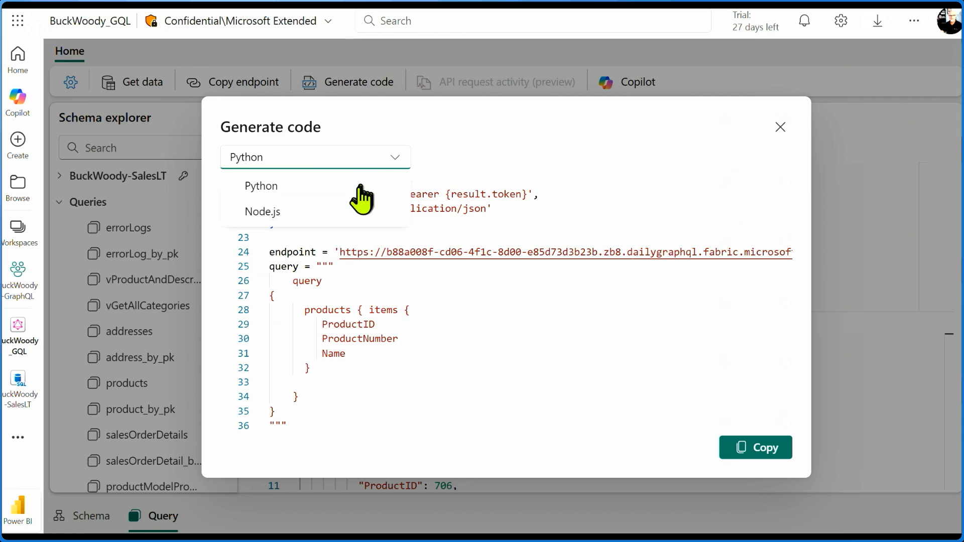
click(262, 211)
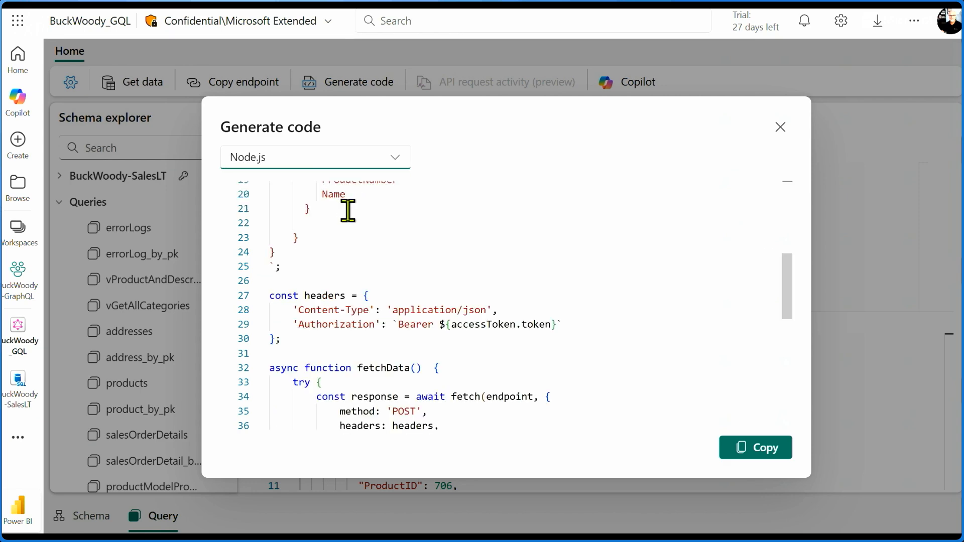
mouse_move(781, 133)
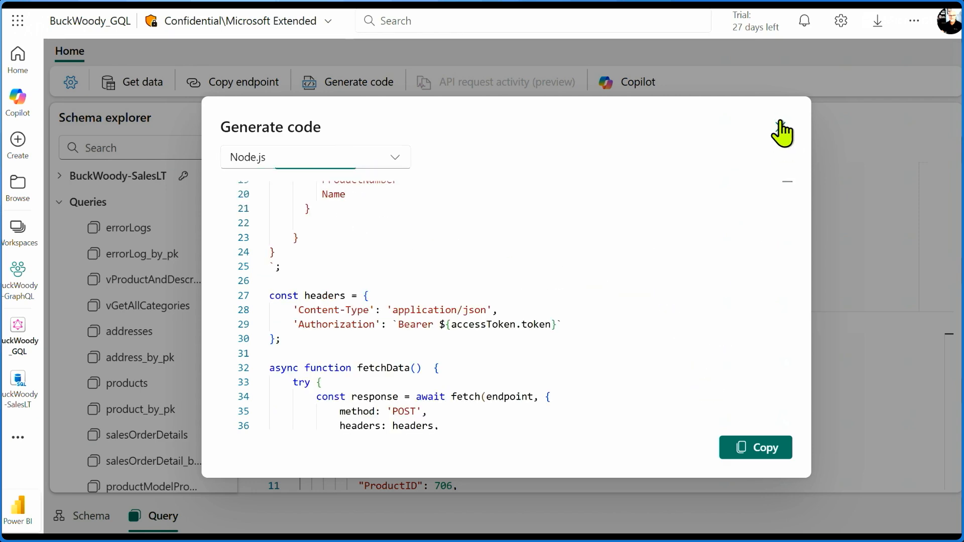
click(781, 132)
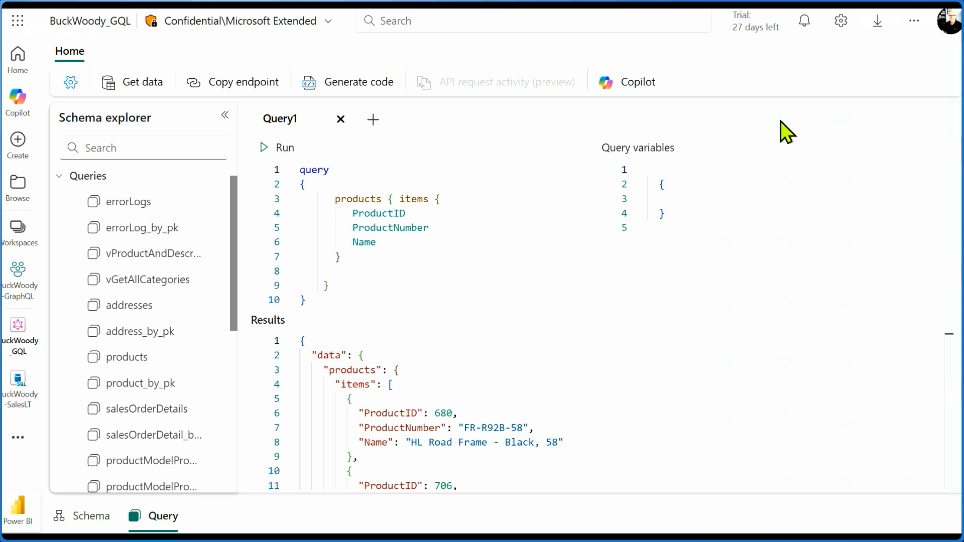